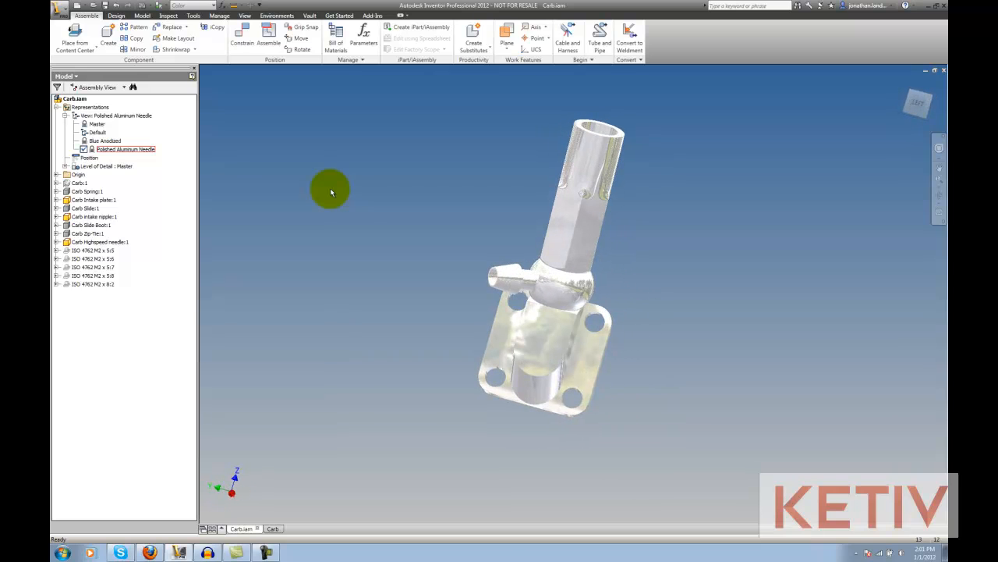
Step: Switch to the empty Carb drawing sheet and start a Base view
{"action": "left_click", "coordinate": [273, 529]}
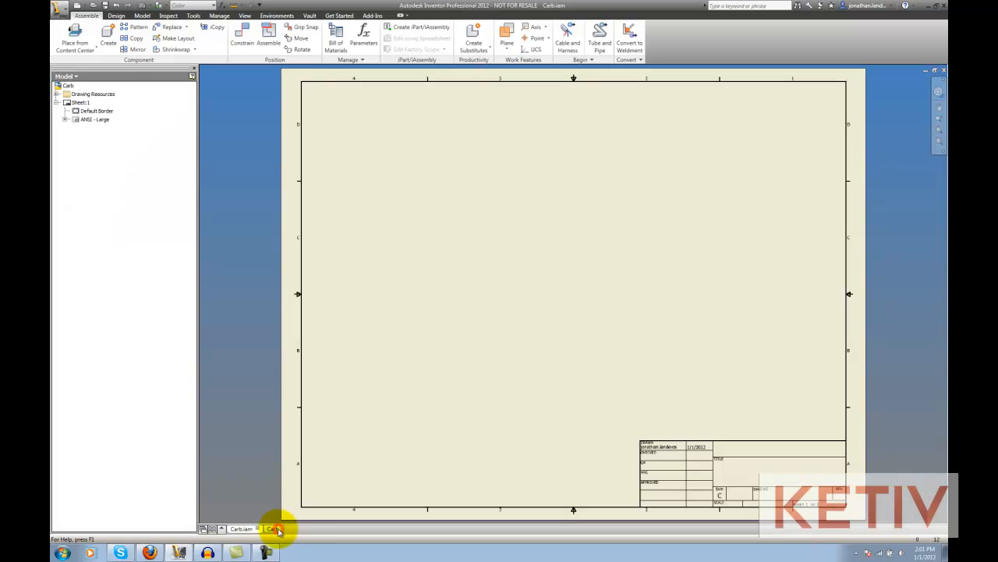
{"action": "left_click", "coordinate": [270, 529]}
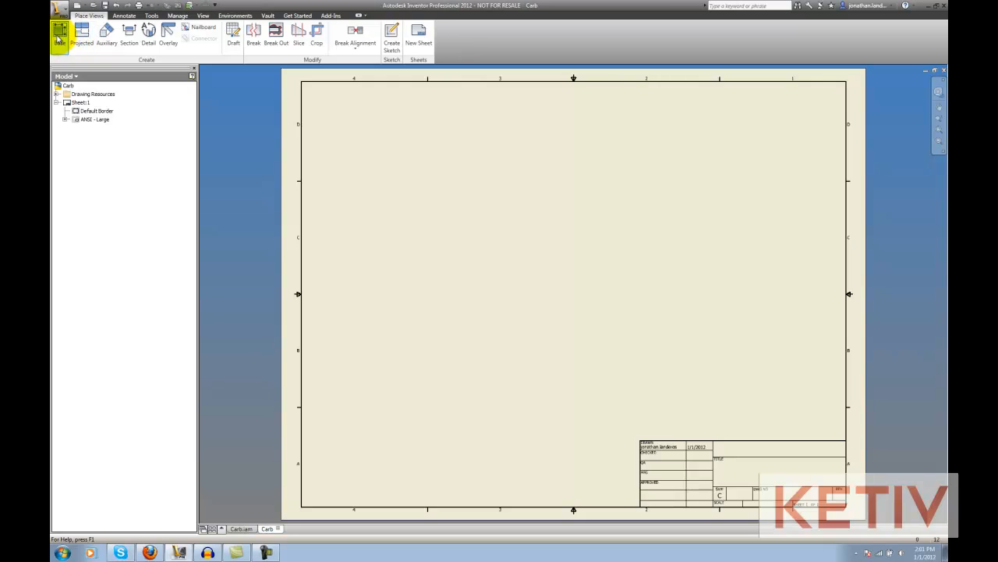
Step: Configure the base view with the associative Polished Aluminum Needle representation and tangent edges, then place it
{"action": "left_click", "coordinate": [60, 33]}
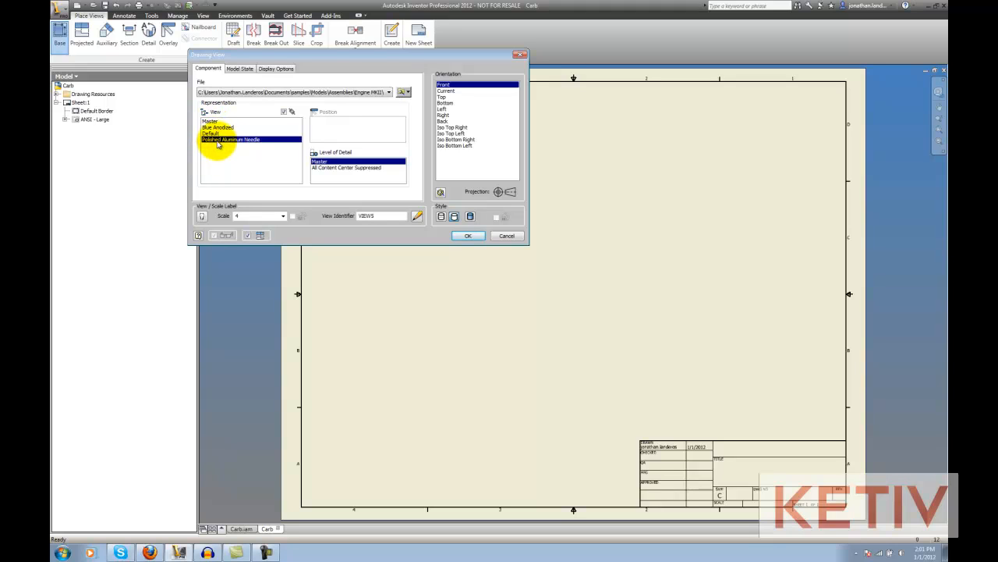
{"action": "left_click", "coordinate": [219, 127]}
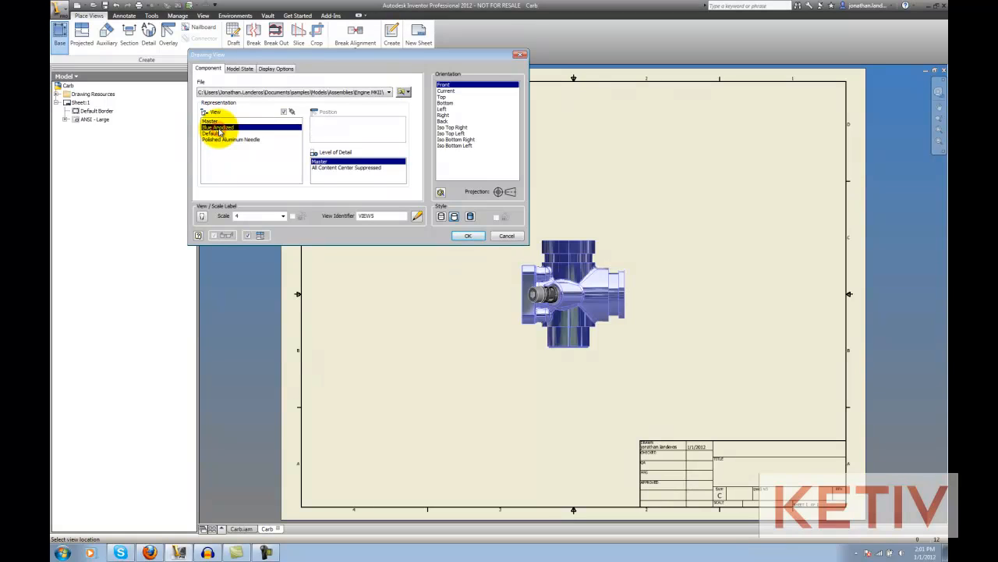
{"action": "left_click", "coordinate": [230, 138]}
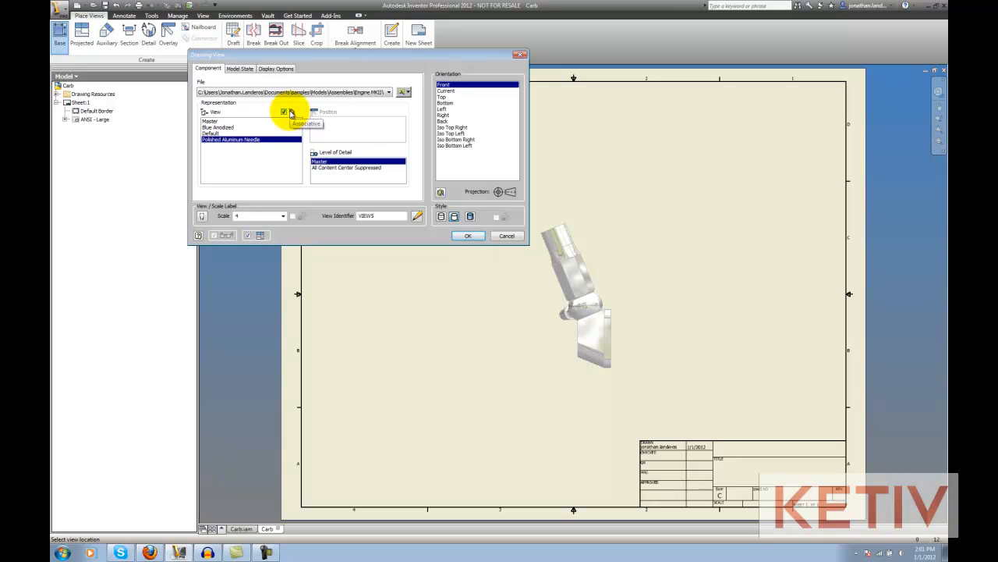
{"action": "left_click", "coordinate": [284, 111]}
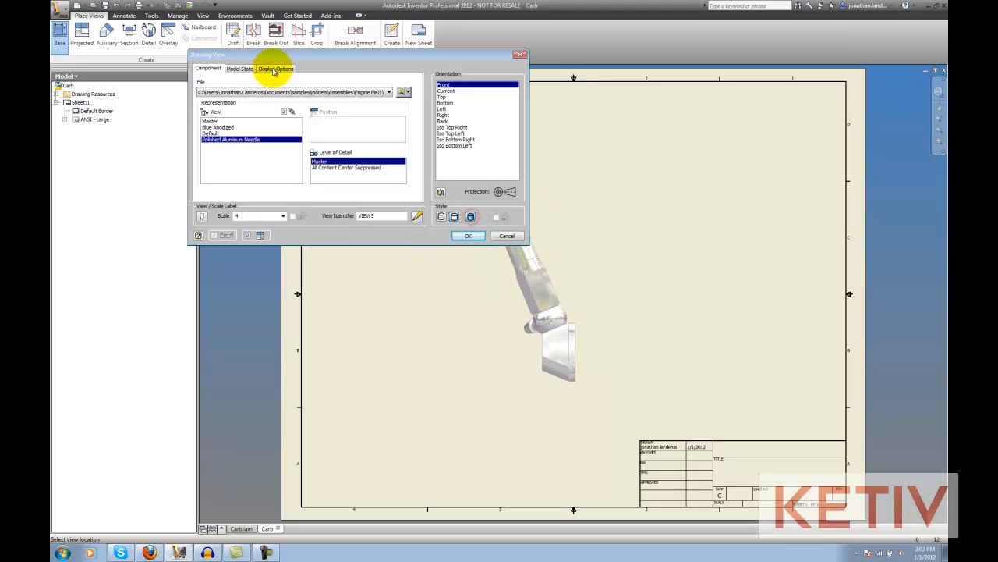
{"action": "left_click", "coordinate": [275, 69]}
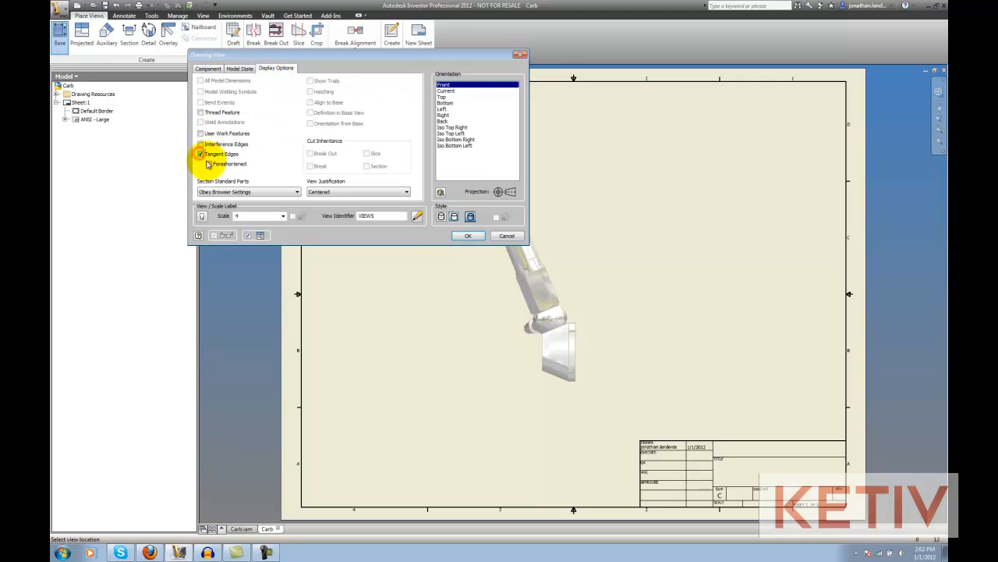
{"action": "left_click", "coordinate": [468, 236]}
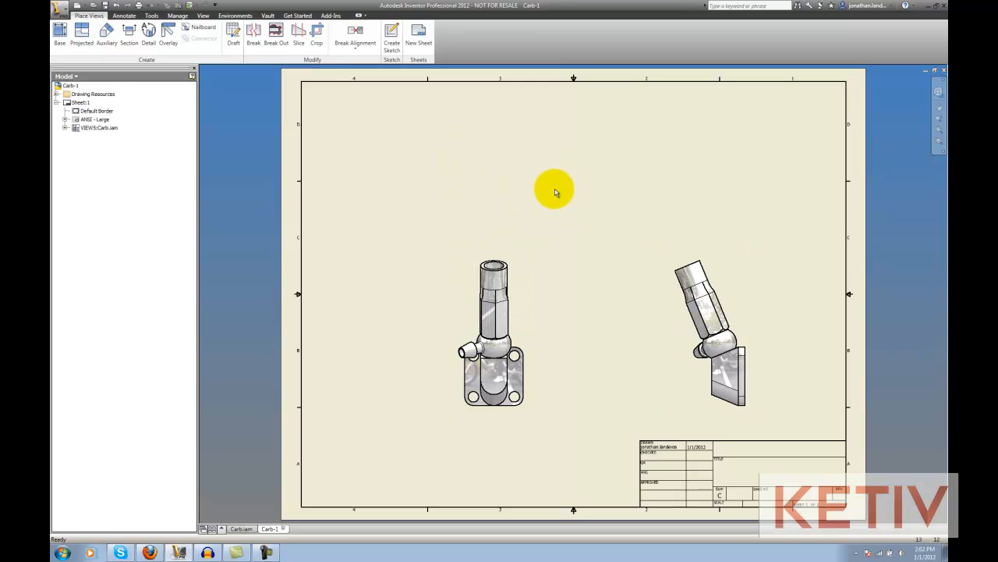
{"action": "mouse_move", "coordinate": [389, 170]}
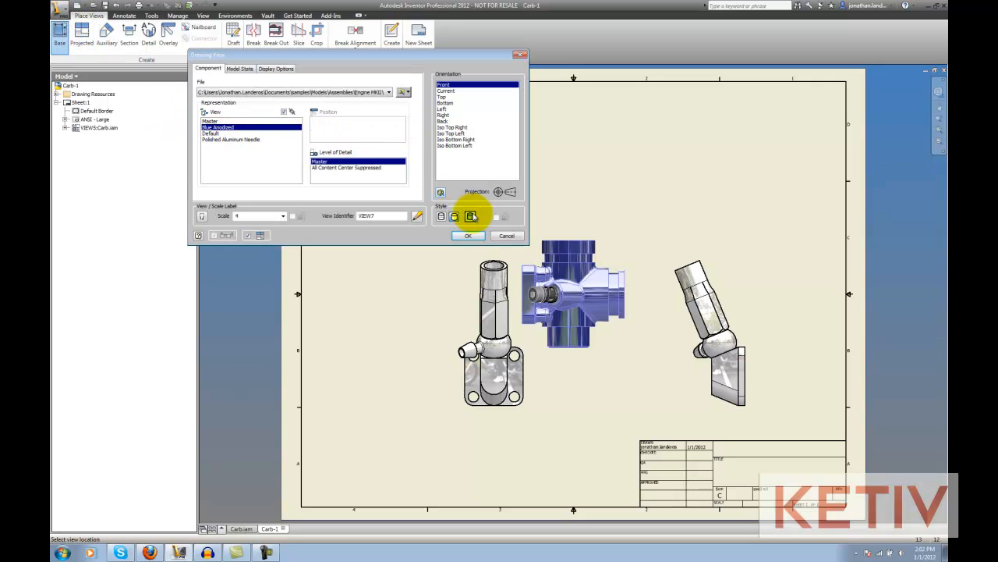
Step: Place a shaded Blue Anodized base view with tangent edges near the sheet's top right
{"action": "left_click", "coordinate": [276, 68]}
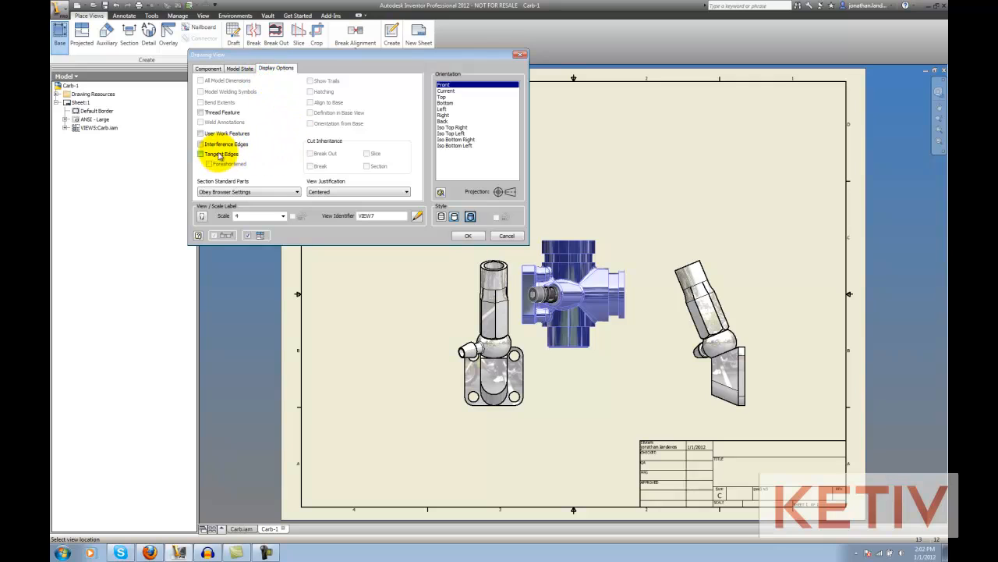
{"action": "left_click", "coordinate": [202, 154]}
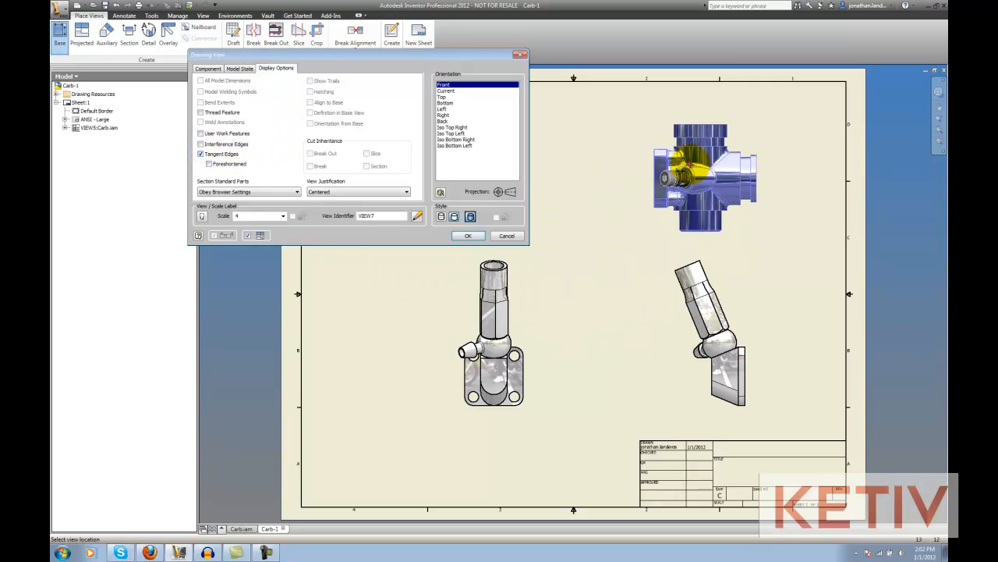
{"action": "left_click", "coordinate": [468, 235]}
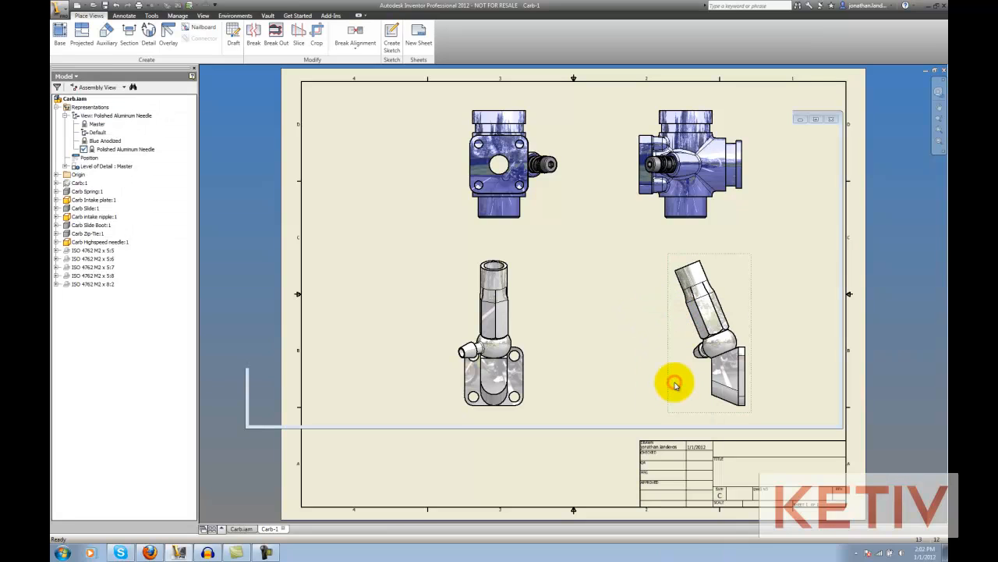
Step: Return to the Carb.iam carburetor assembly model
{"action": "left_click", "coordinate": [240, 529]}
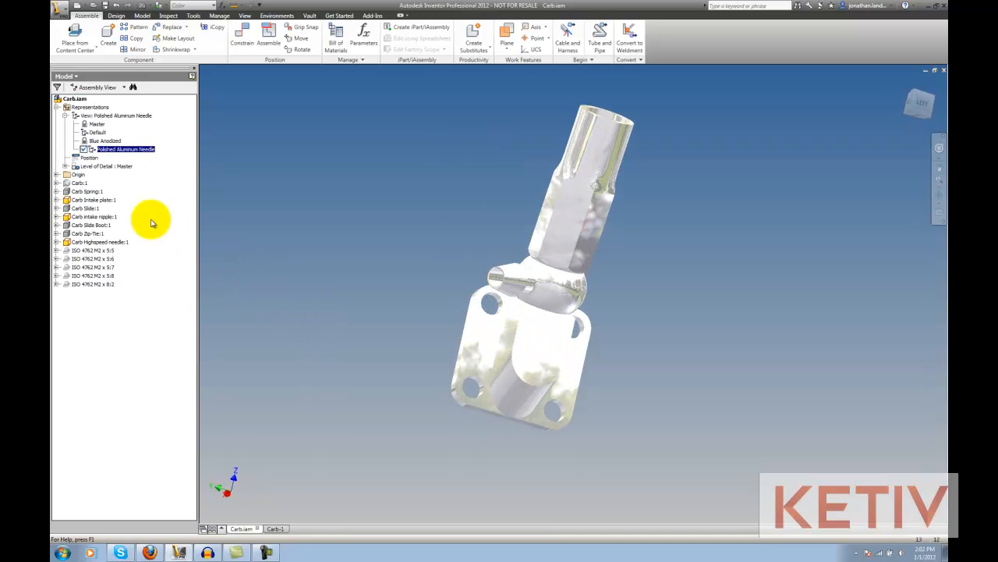
Step: Make the Carb:1 body visible and recolour it Blue Sea in the assembly
{"action": "right_click", "coordinate": [78, 183]}
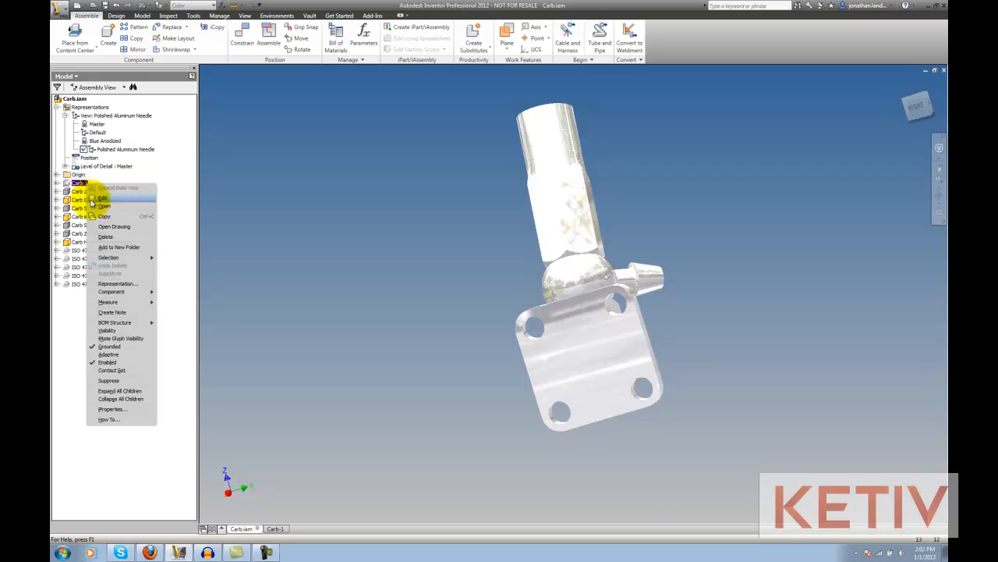
{"action": "mouse_move", "coordinate": [132, 362]}
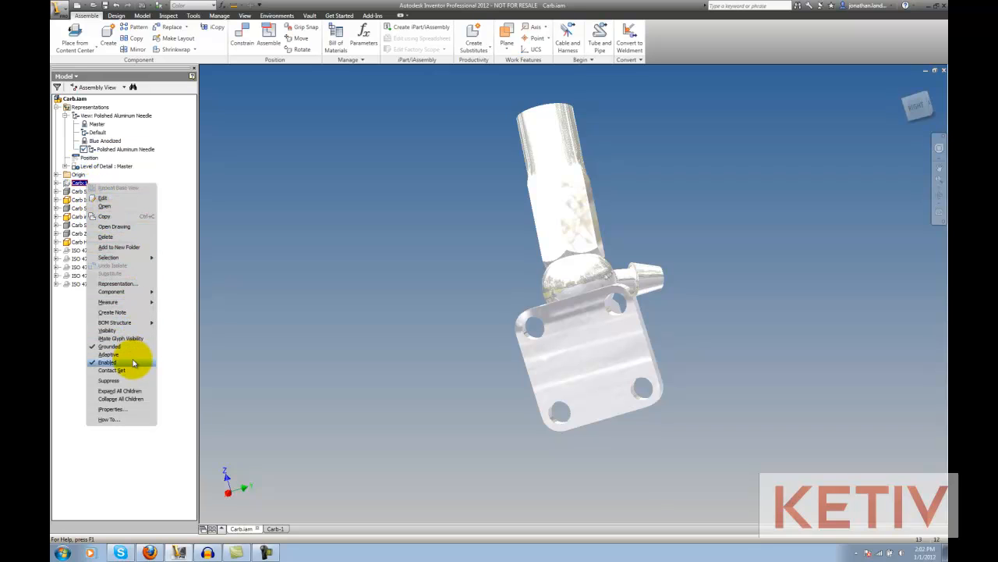
{"action": "left_click", "coordinate": [107, 361]}
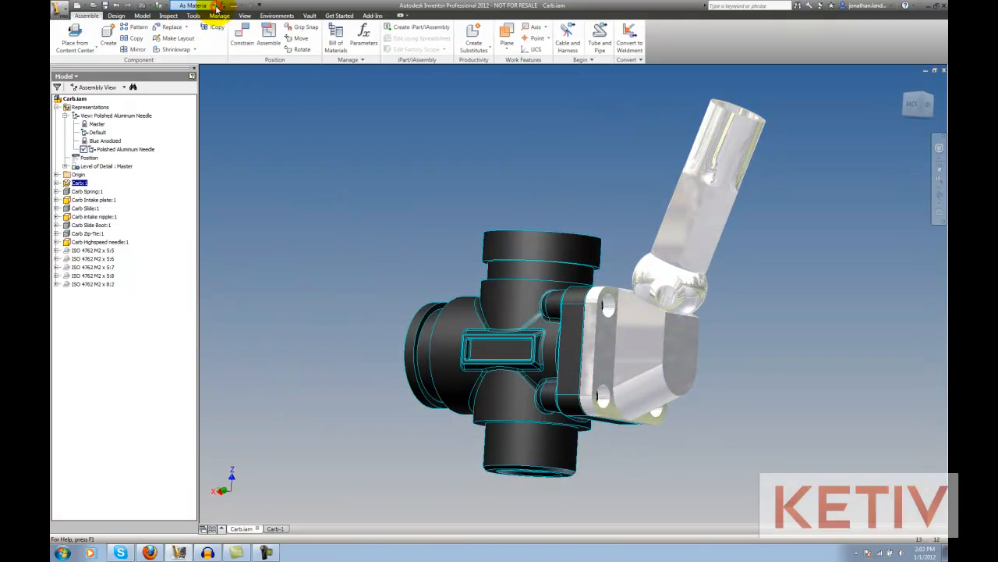
{"action": "left_click", "coordinate": [193, 6]}
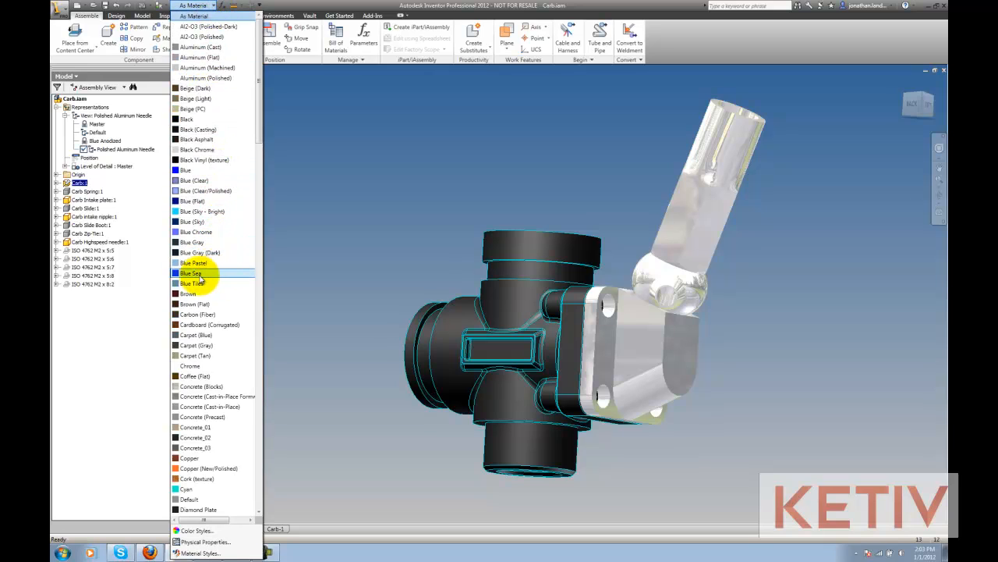
{"action": "left_click", "coordinate": [191, 273]}
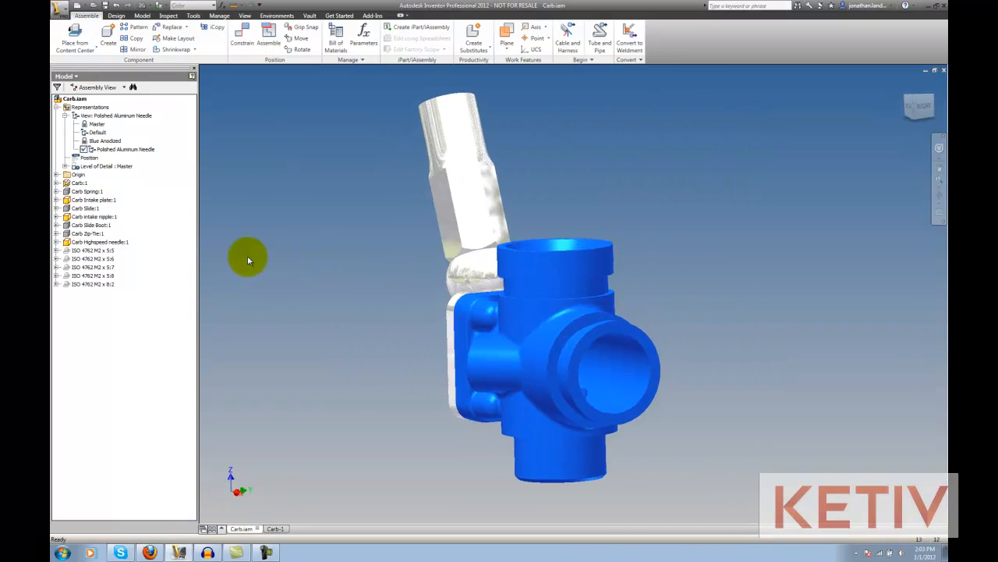
{"action": "left_click", "coordinate": [125, 149]}
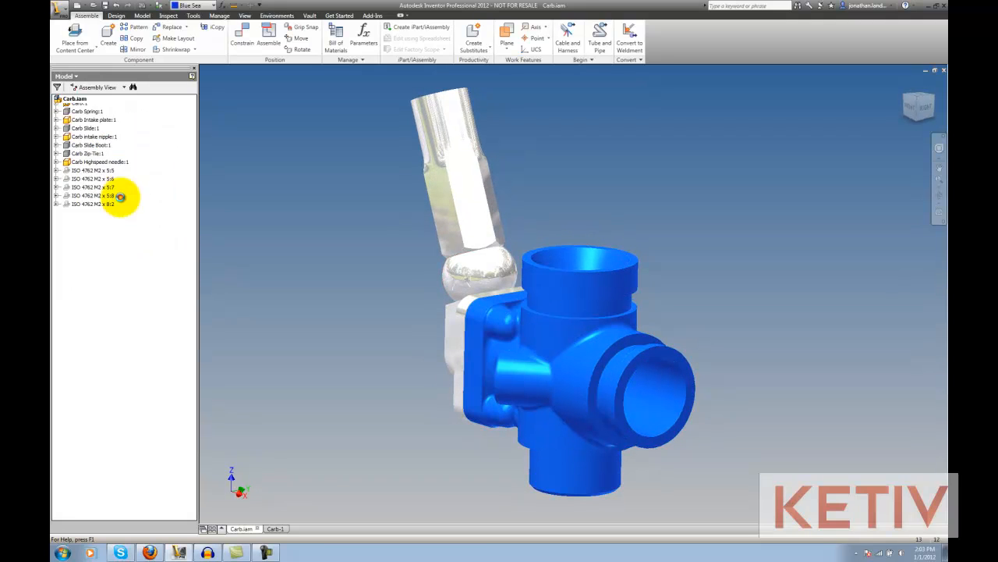
Step: Switch back to the Carb-1 drawing sheet
{"action": "left_click", "coordinate": [276, 528]}
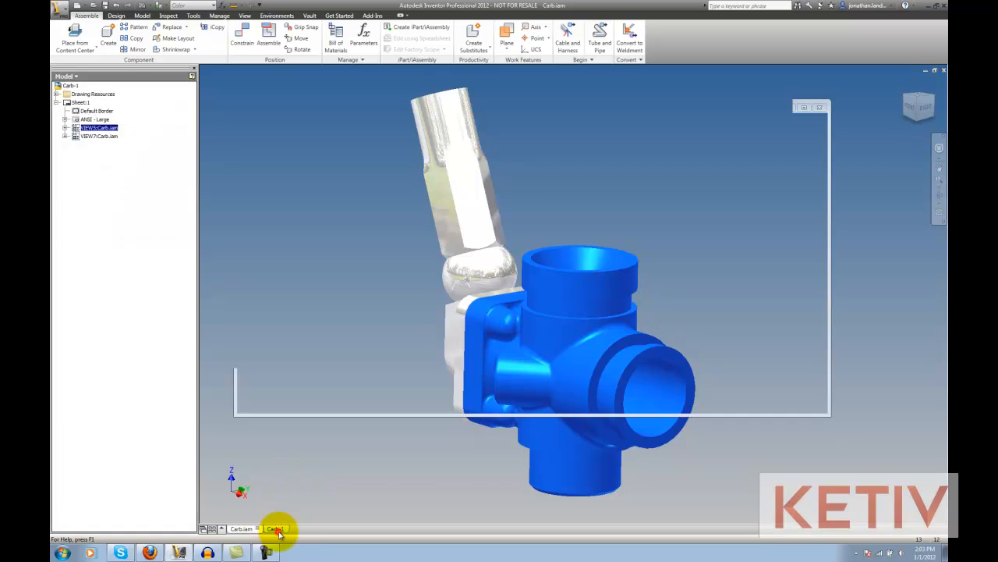
{"action": "left_click", "coordinate": [276, 529]}
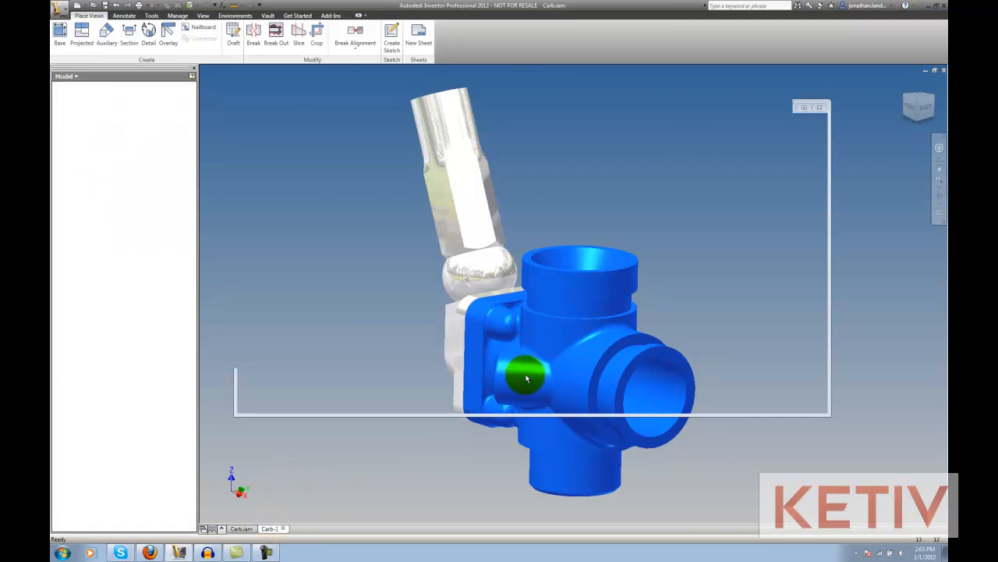